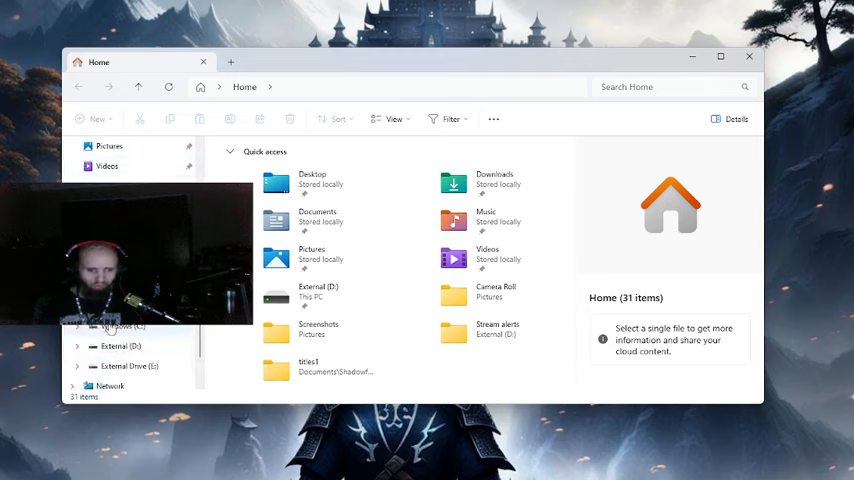
Look over the drives listed under This PC, then close File Explorer
click(123, 327)
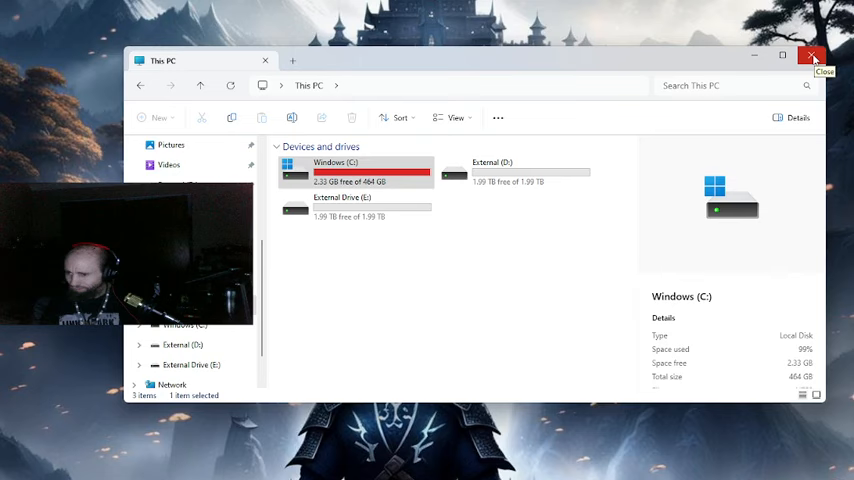
click(812, 56)
text(cr)
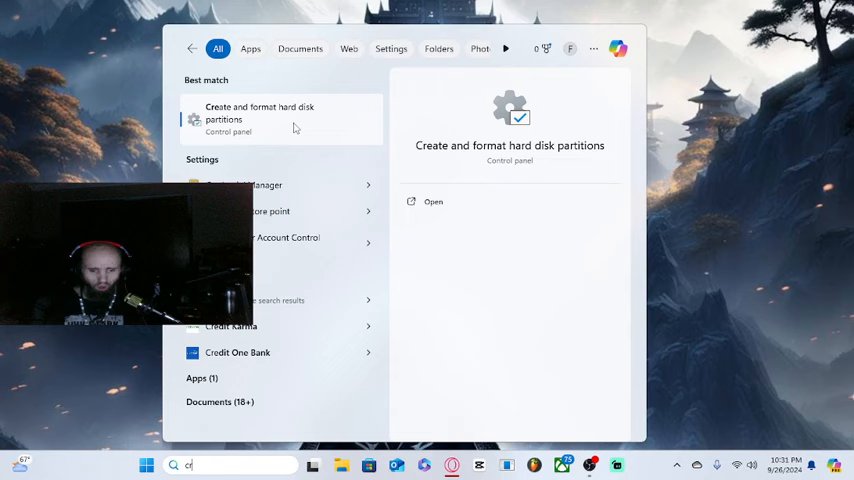
Search Windows for disk management and open the 'Initialize a disk' settings result
text(Discord)
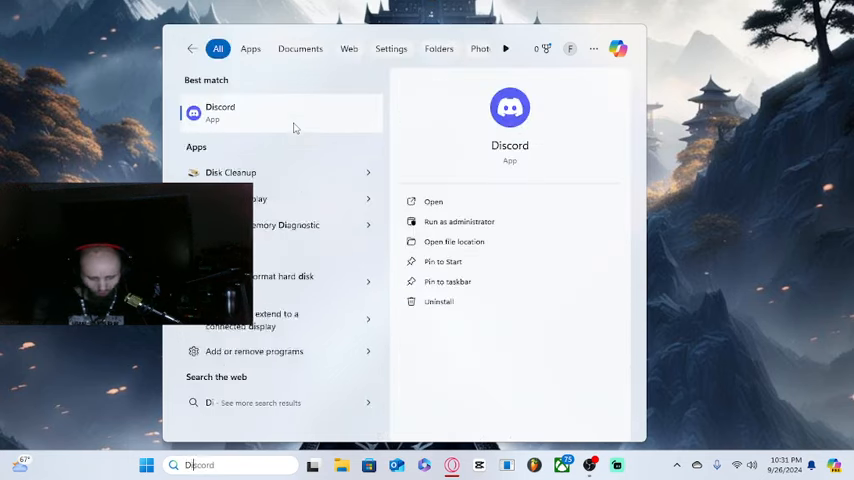
text(Disk)
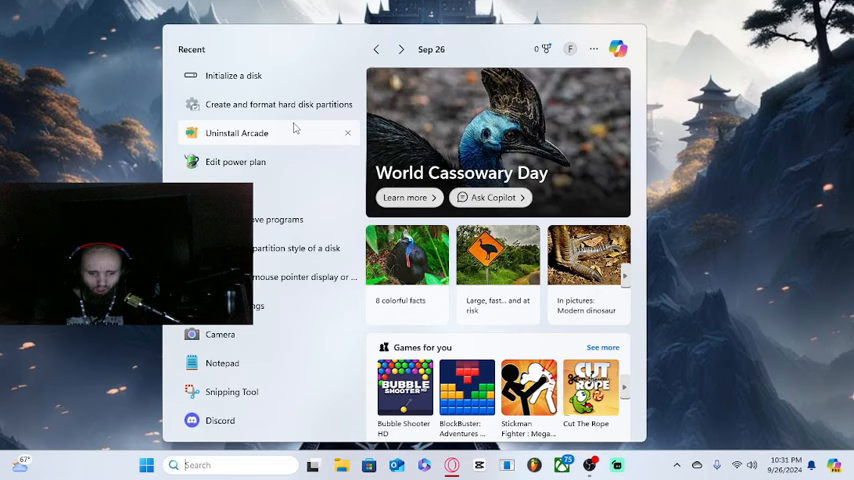
text(Manage)
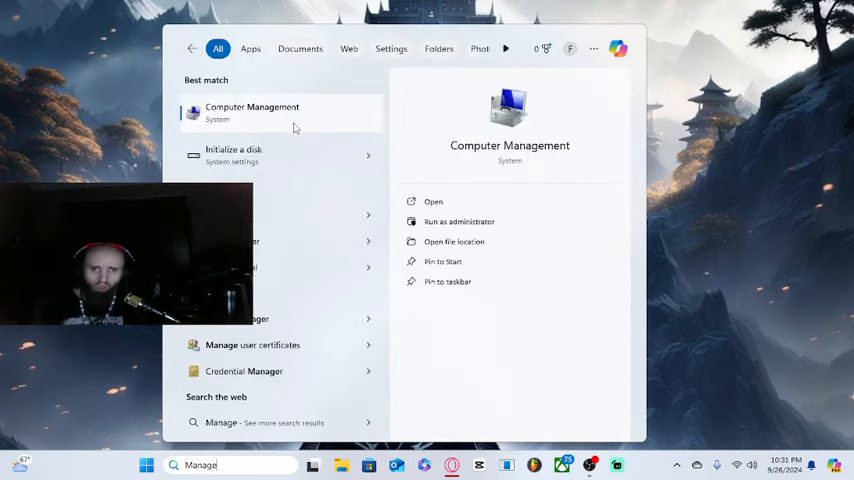
mouse_move(265, 169)
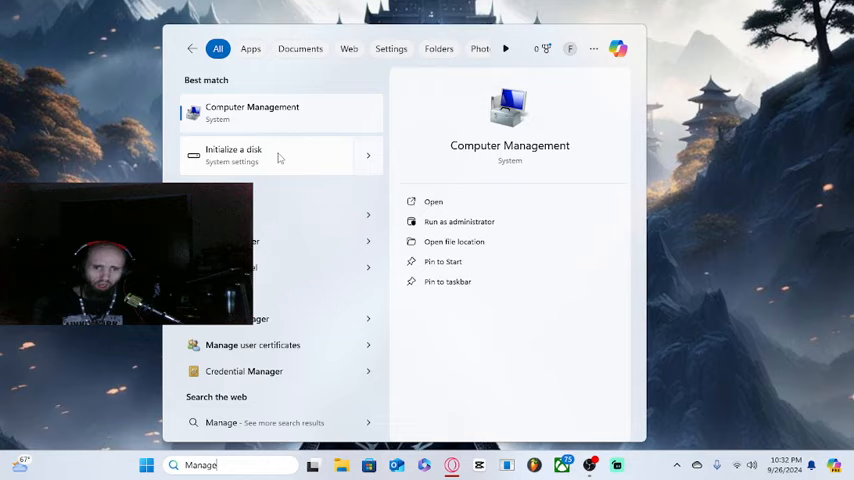
click(234, 155)
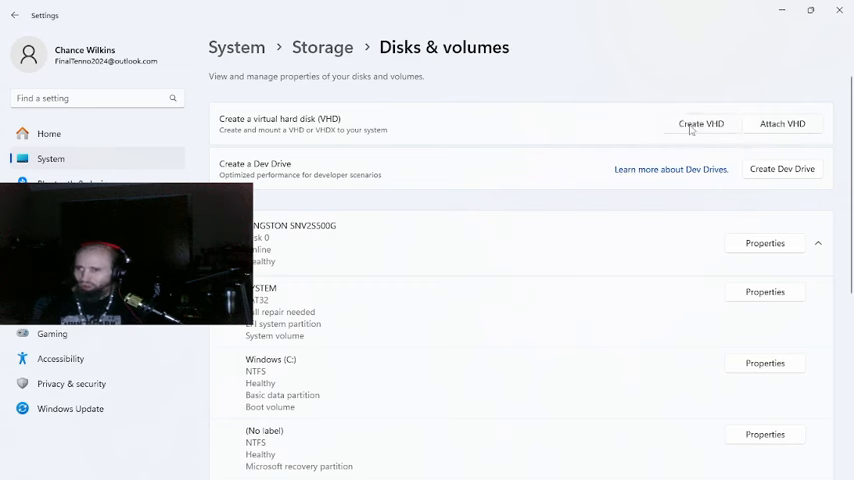
Start a new virtual hard disk named 'projects' sized 10 TB
click(700, 123)
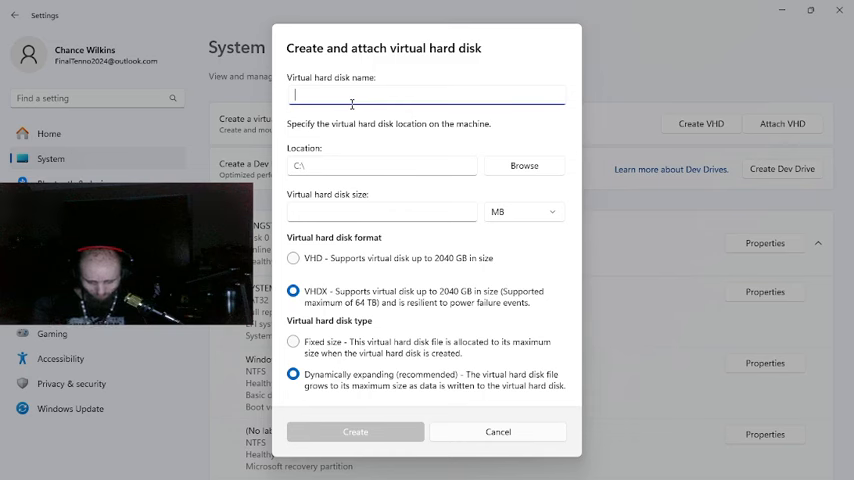
text(proje)
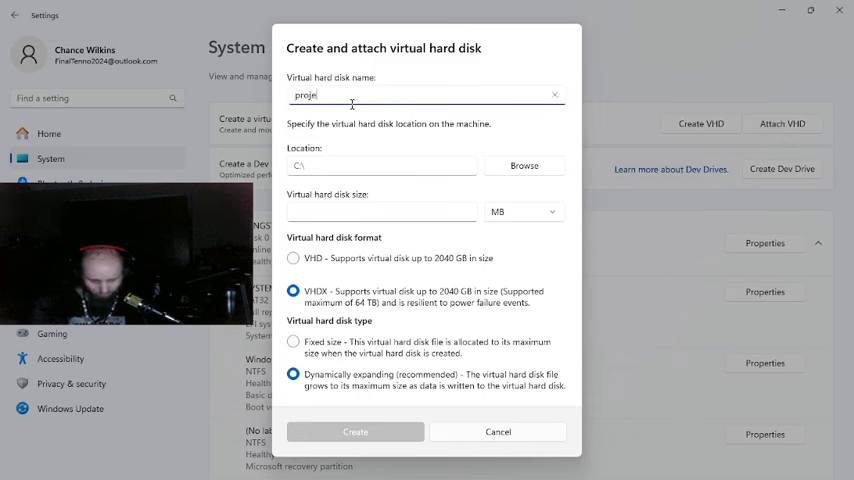
text(cts)
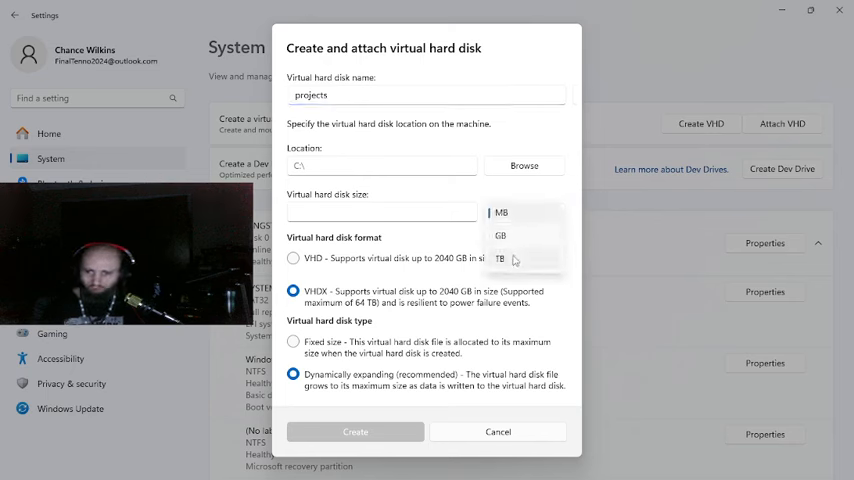
click(500, 259)
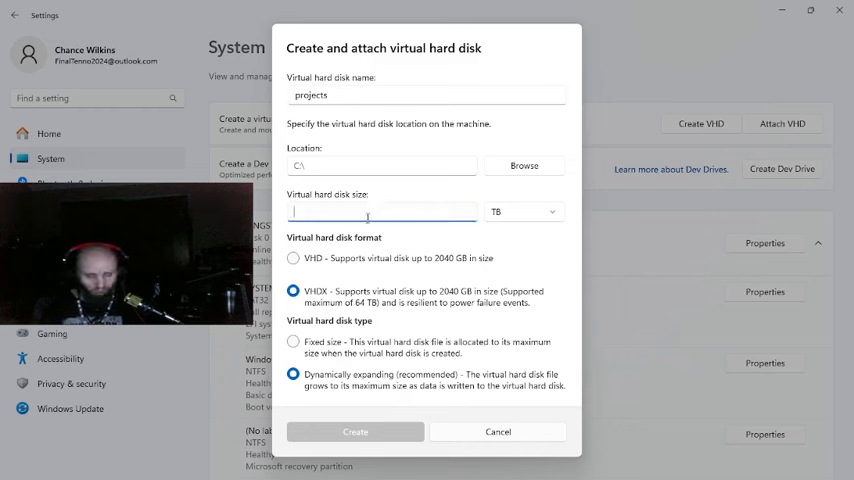
text(10)
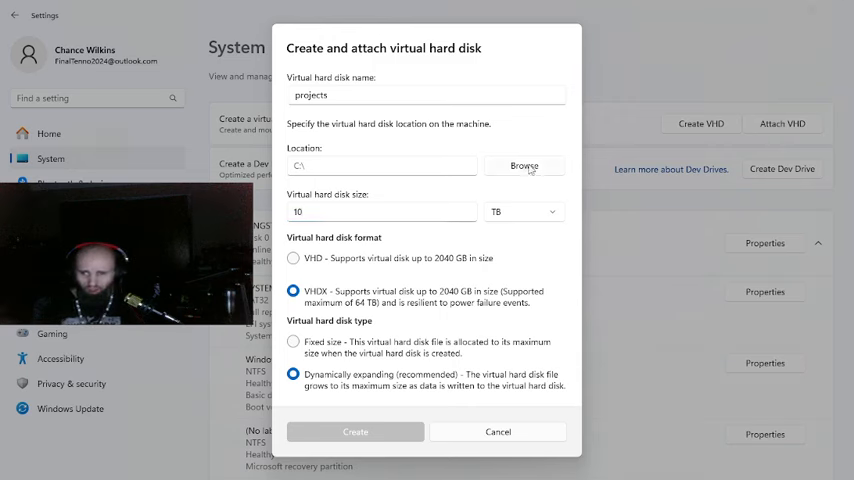
Browse to This PC and choose External (D:) as the virtual disk location
click(524, 166)
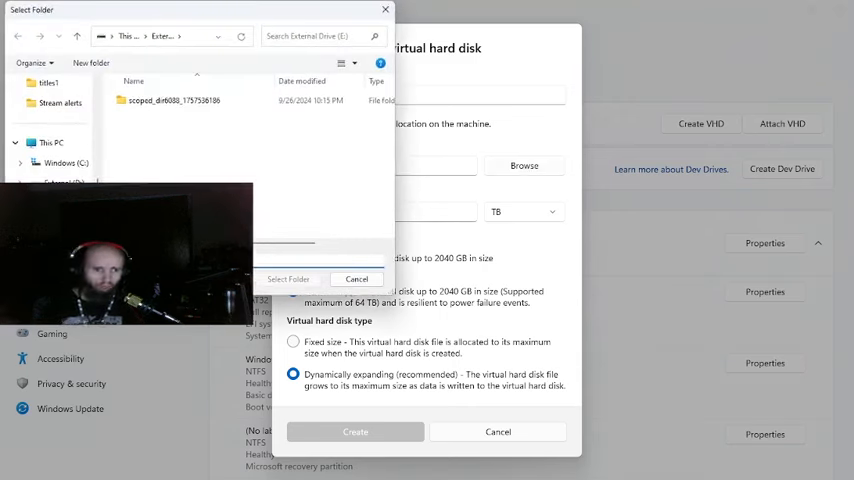
click(65, 162)
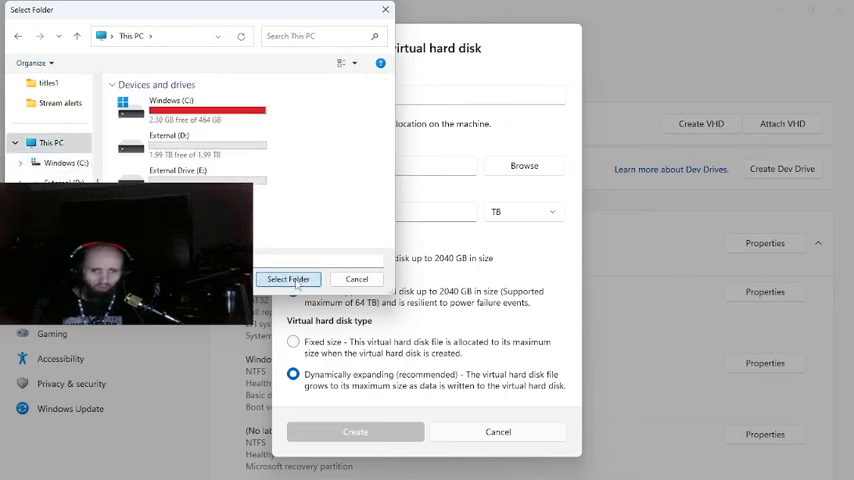
click(180, 140)
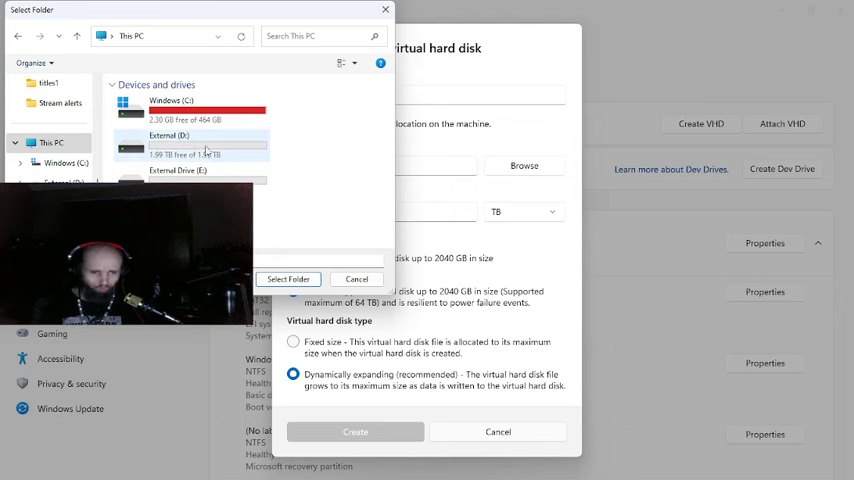
click(190, 143)
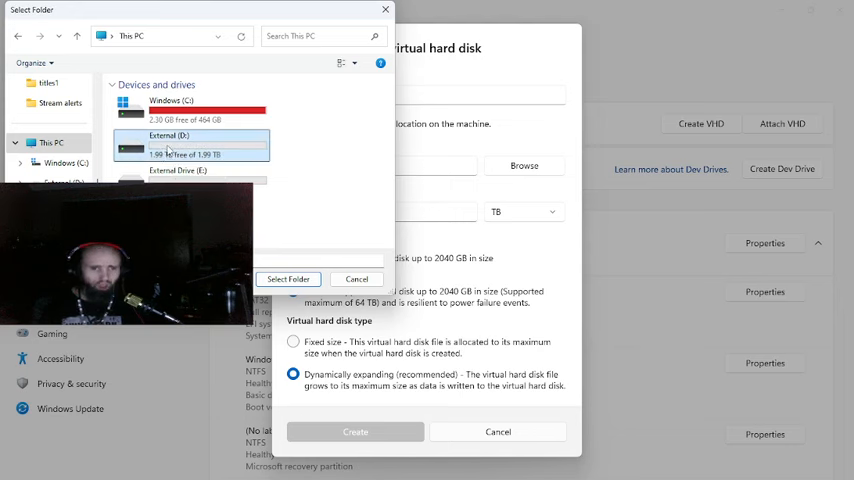
click(288, 278)
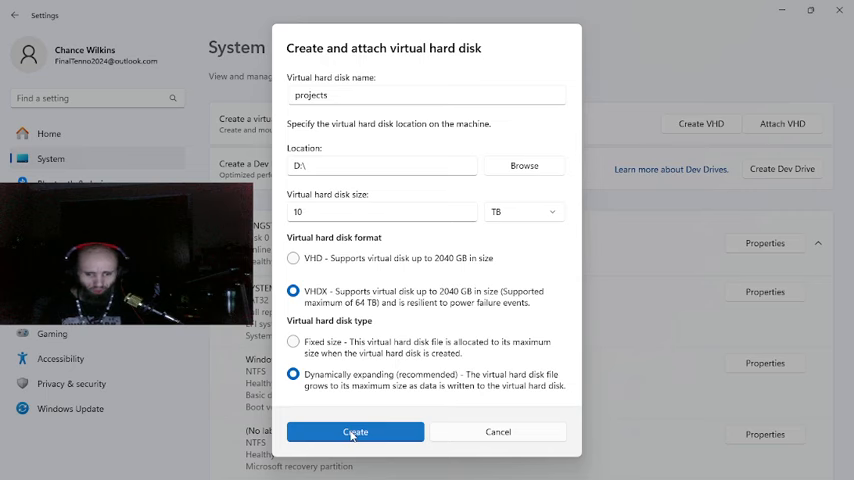
Attempt creation, then retry with a 2 TB size, Fixed size toggled, and VHD format
click(355, 432)
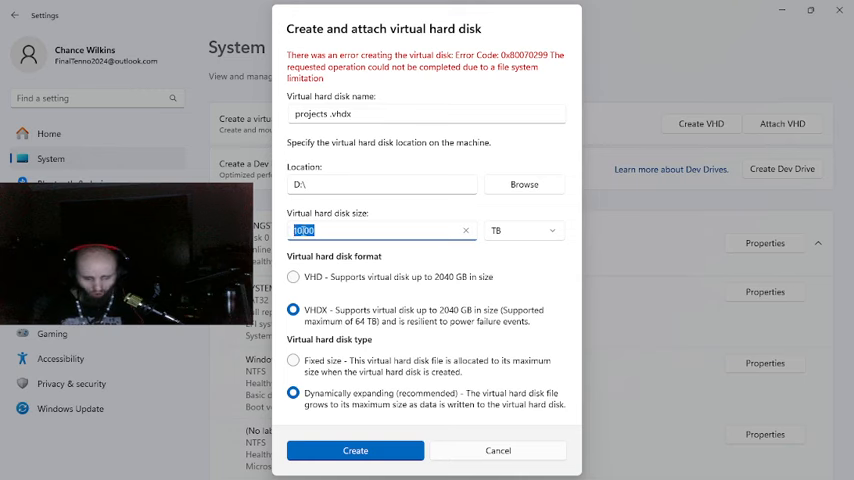
text(2)
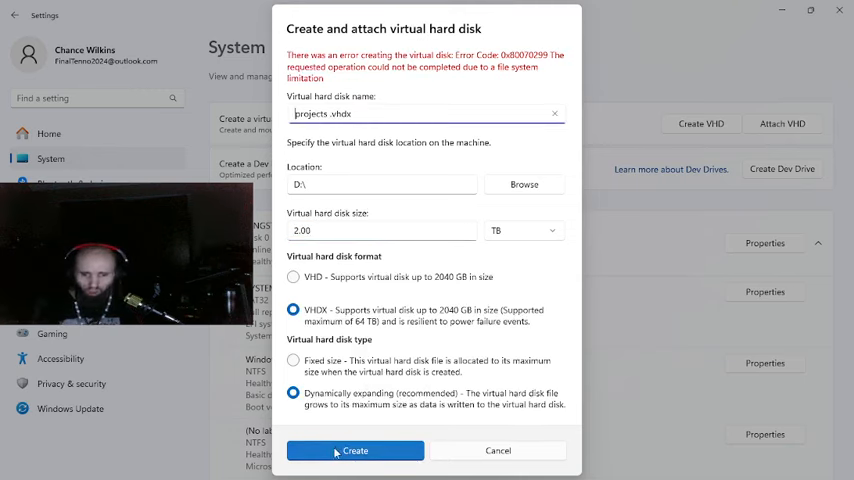
click(293, 360)
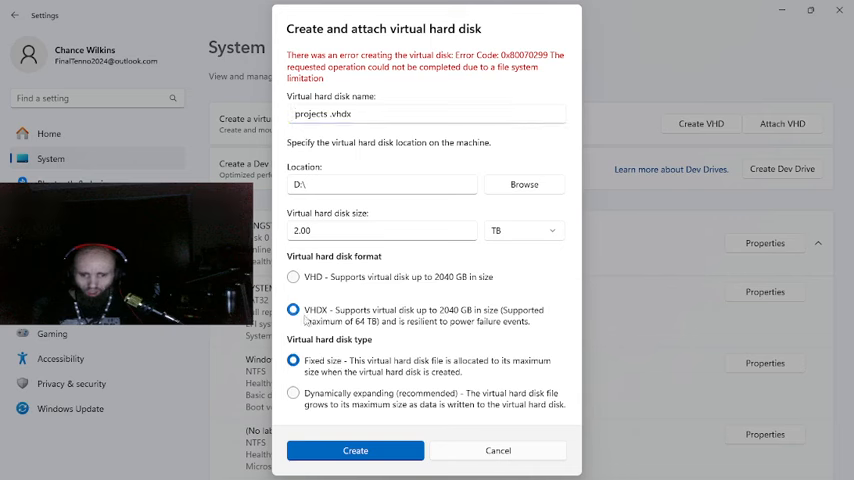
click(293, 277)
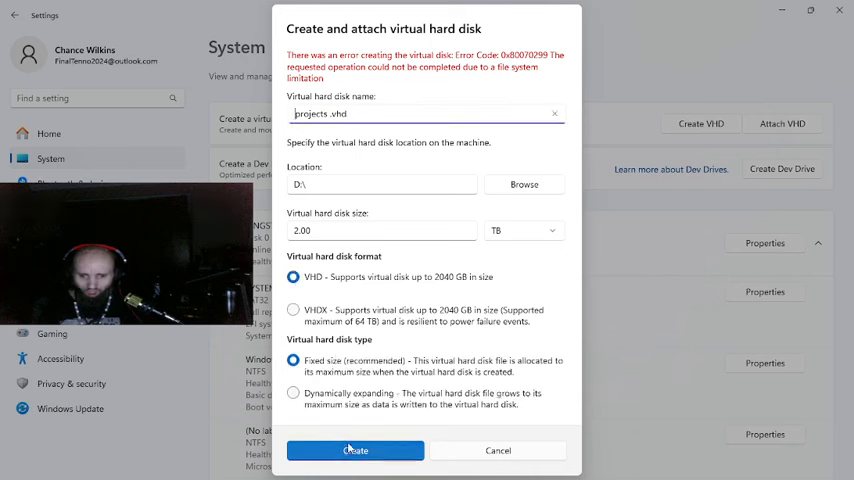
click(293, 392)
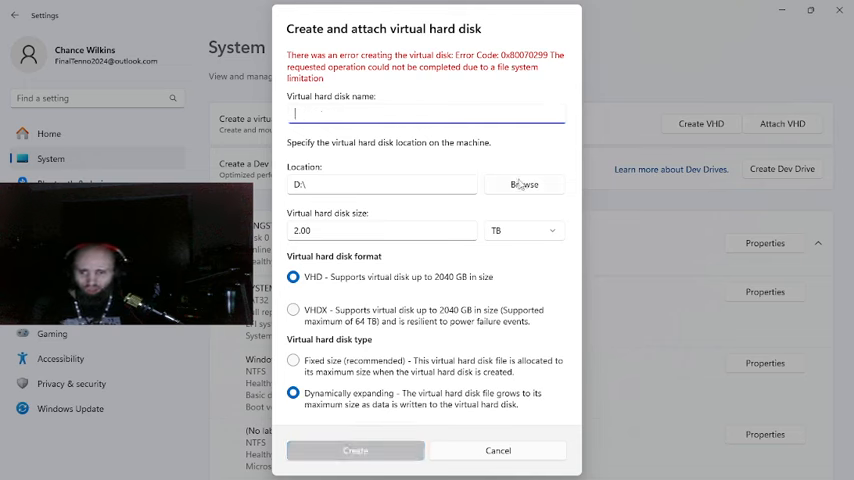
Try External (D:) as location, dismiss the not-allowed warning, ending with C:\2TB
click(524, 184)
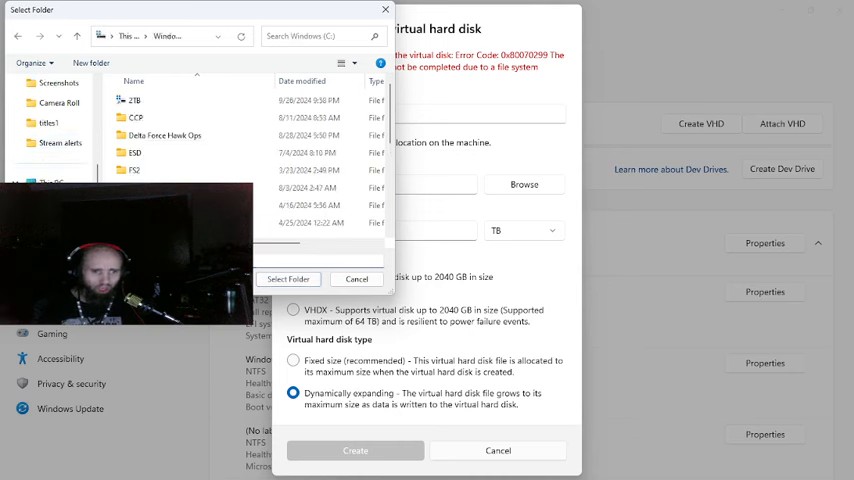
click(76, 36)
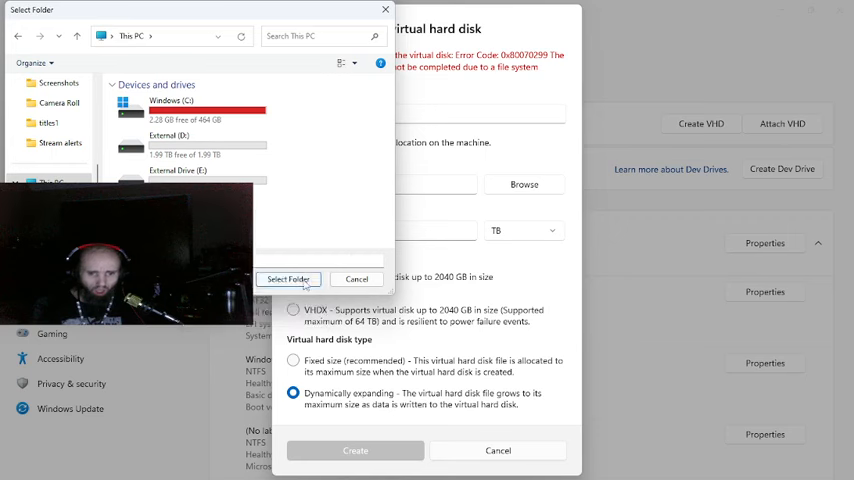
click(288, 279)
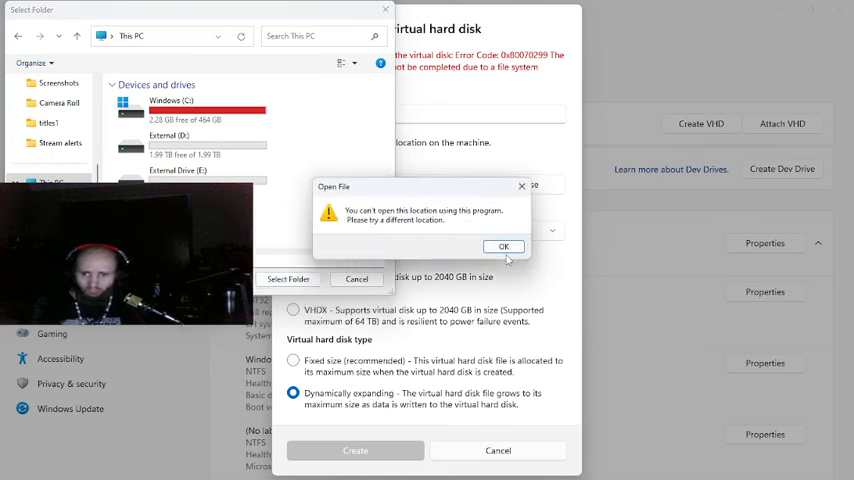
click(504, 246)
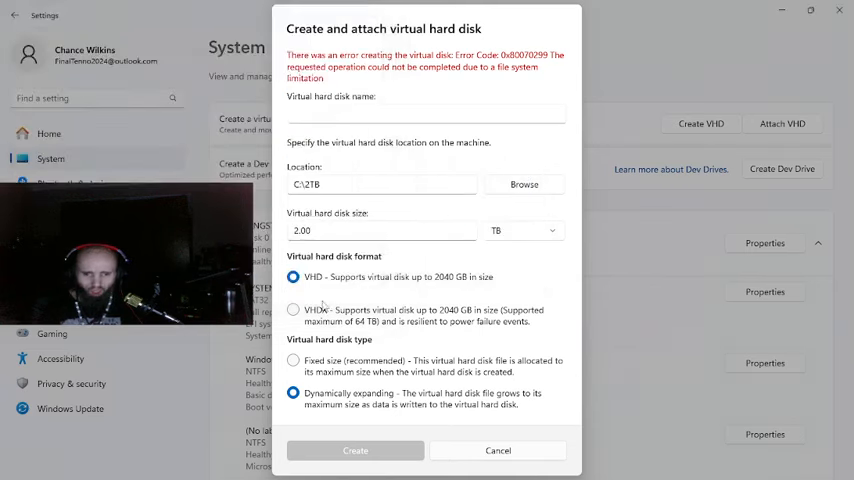
Name the disk 'Projects', attempt creation, and cancel after the 0x80070057 parameter error
click(426, 114)
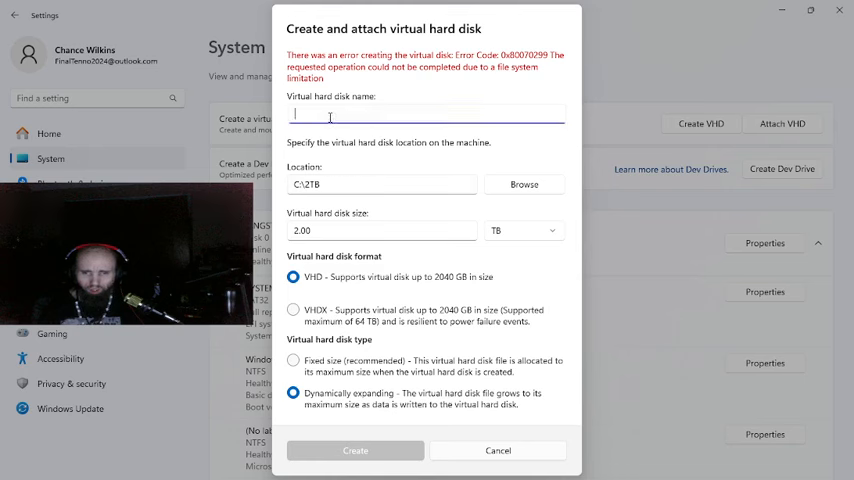
text(Pr)
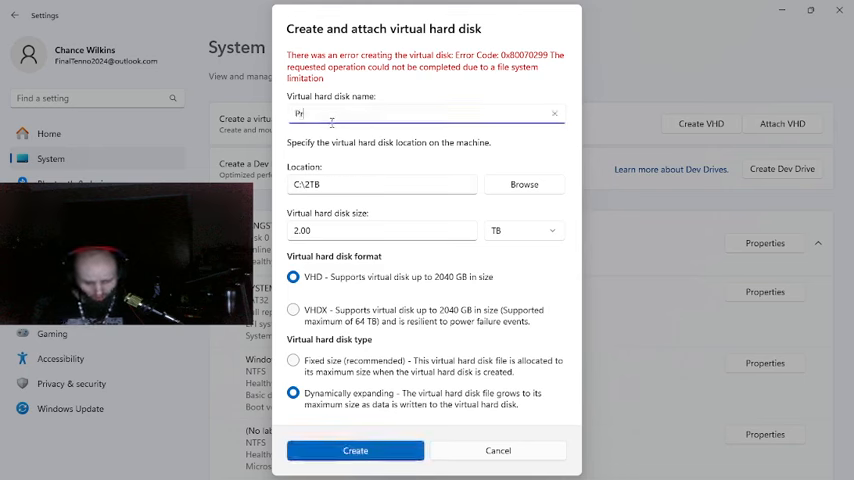
text(Project)
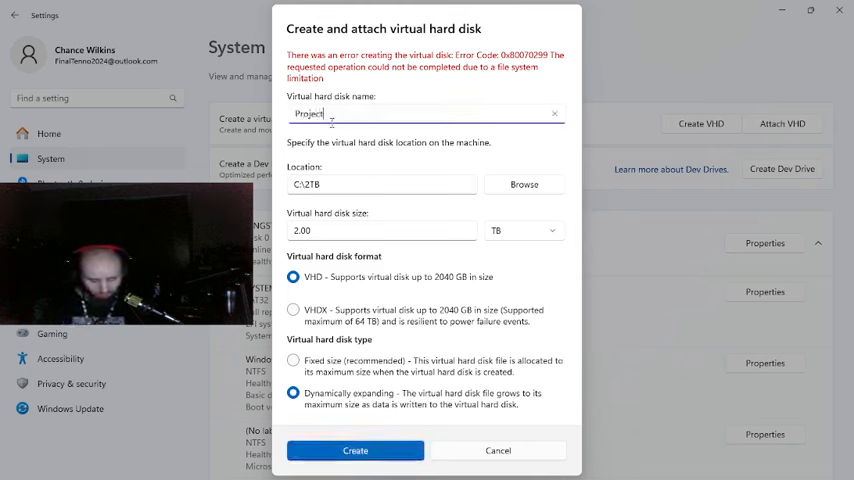
text(s)
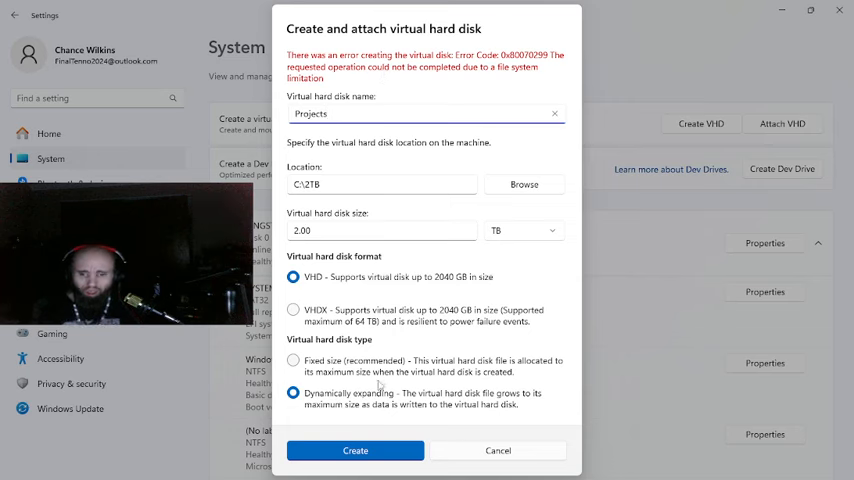
click(355, 450)
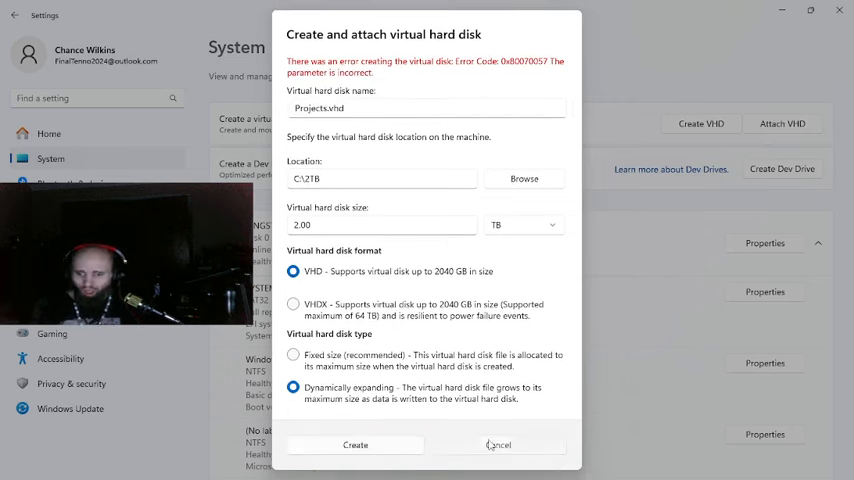
click(497, 445)
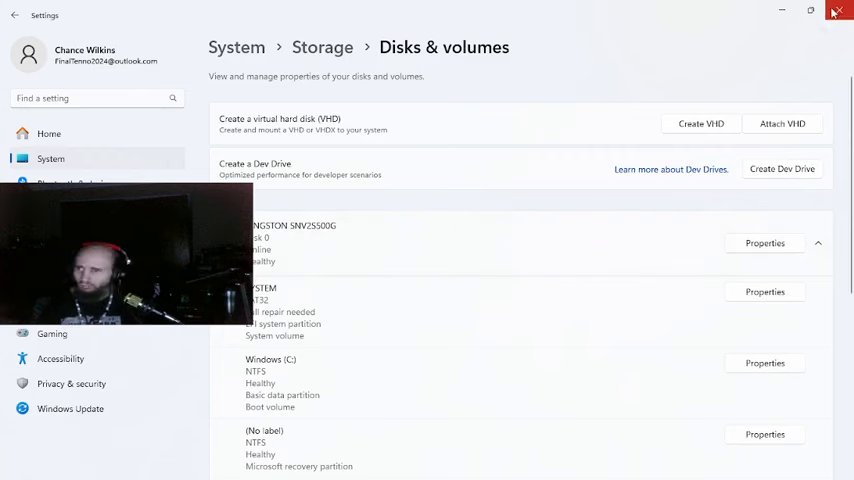
Close Settings and view This PC's drives, including External (D:) with 1.99 TB free
click(838, 11)
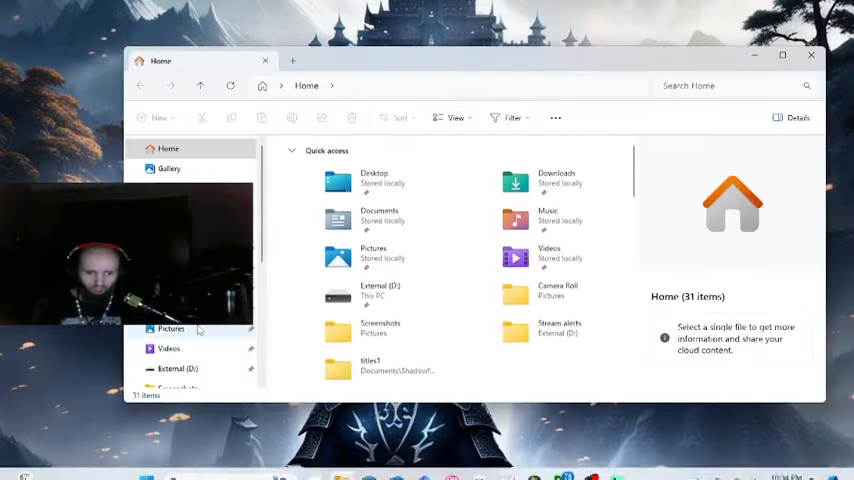
click(178, 369)
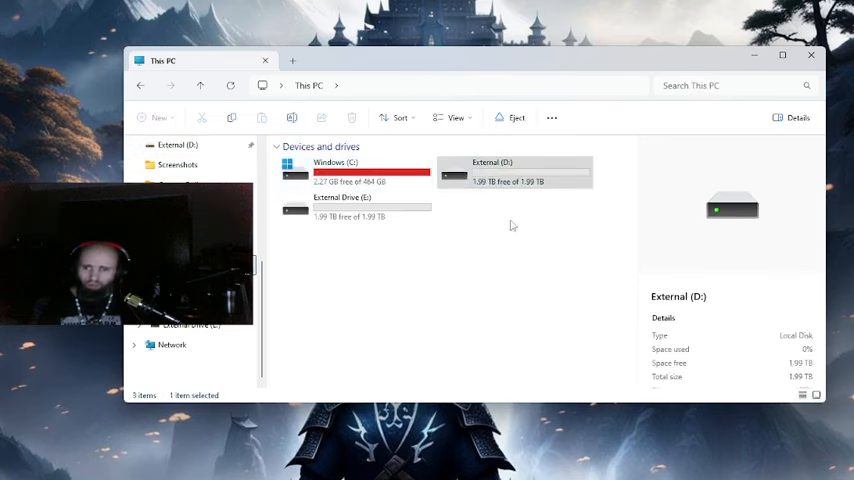
mouse_move(350, 251)
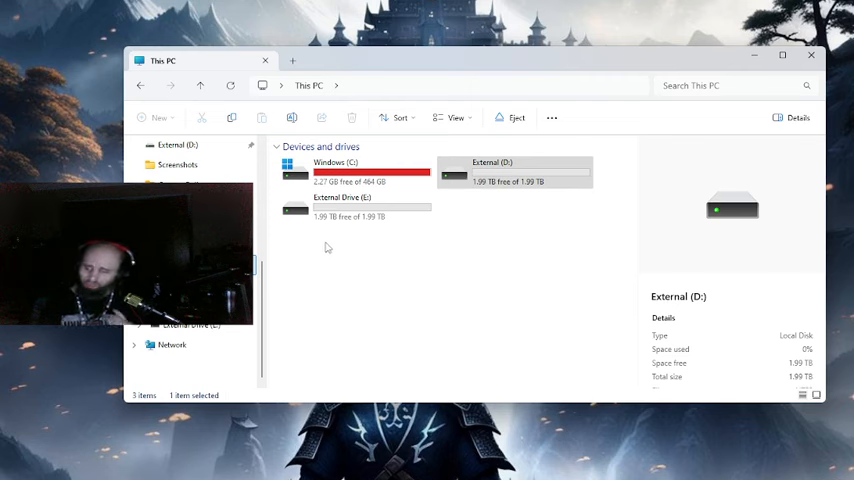
mouse_move(305, 243)
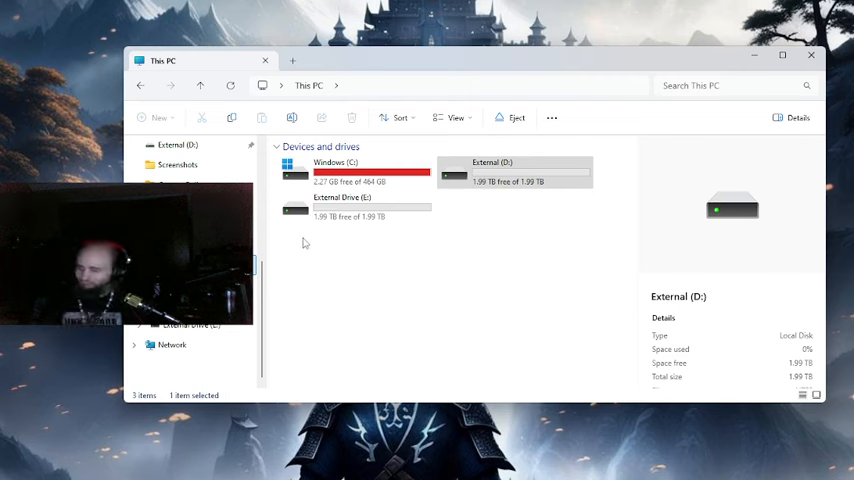